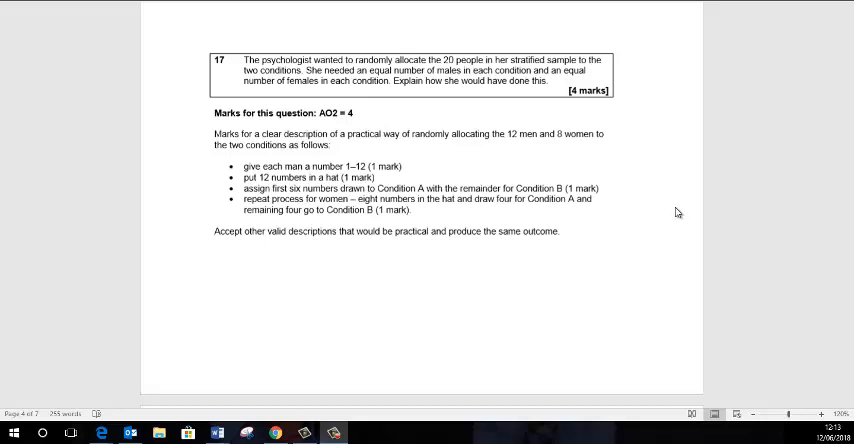
mouse_move(676, 206)
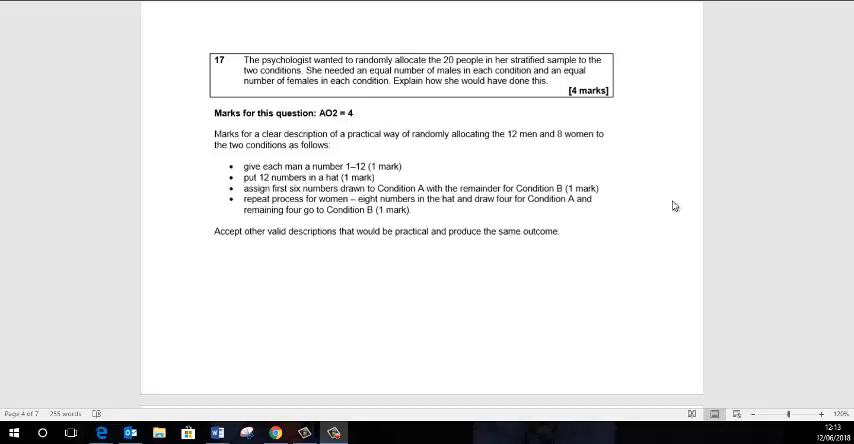
mouse_move(664, 204)
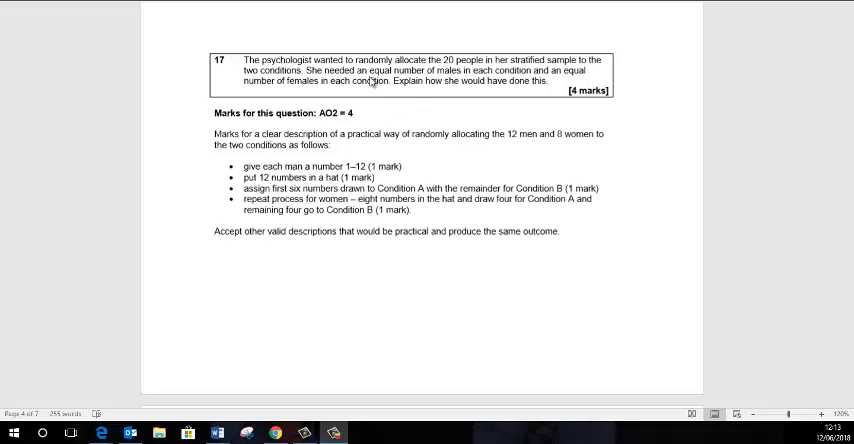
mouse_move(436, 64)
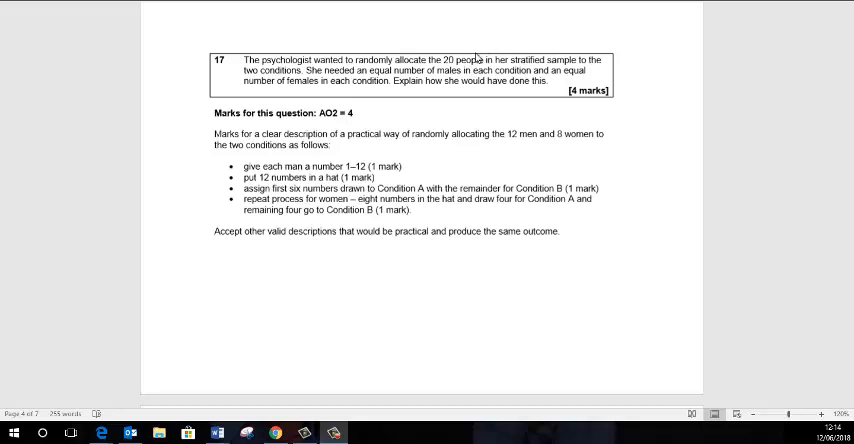
mouse_move(490, 92)
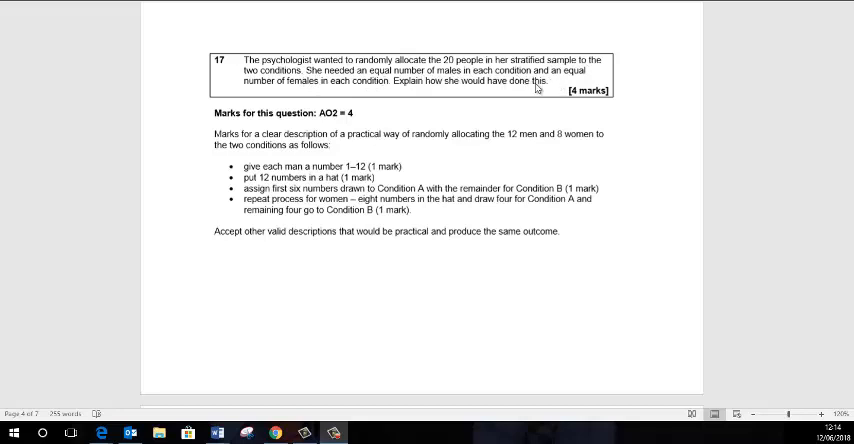
mouse_move(492, 100)
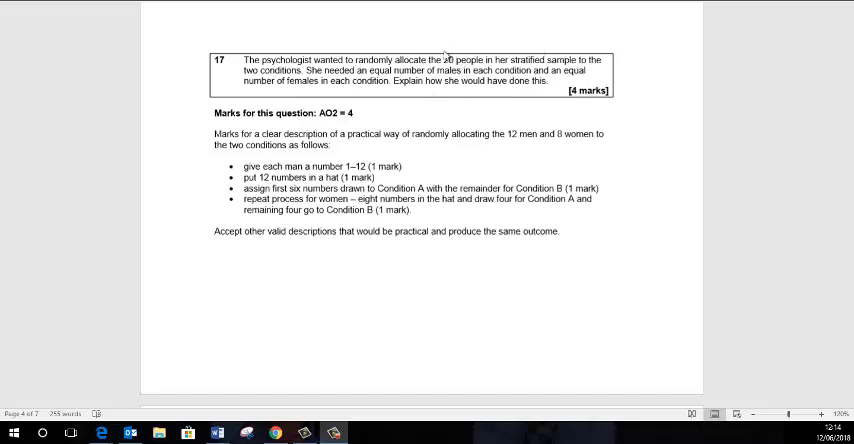
mouse_move(512, 148)
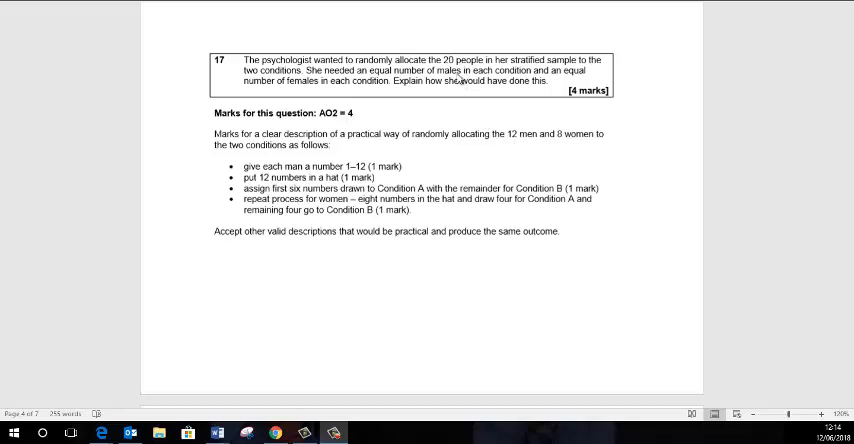
mouse_move(502, 126)
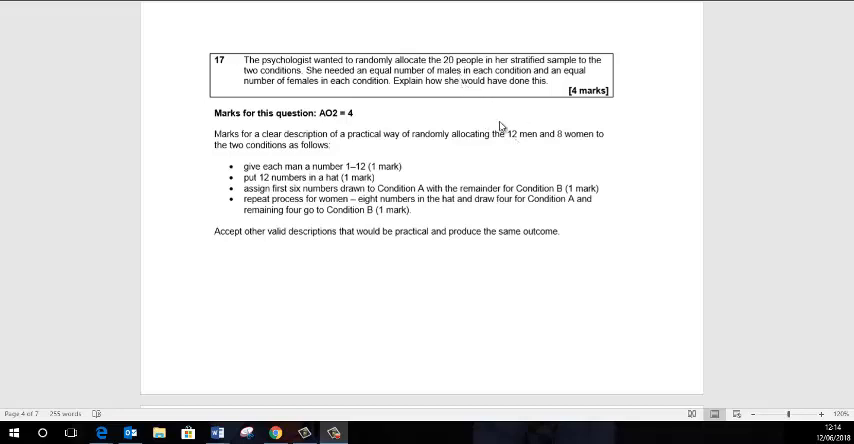
mouse_move(588, 132)
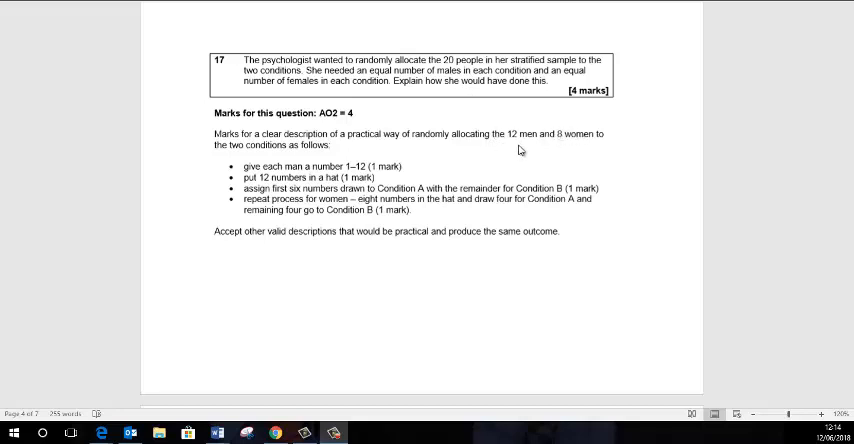
mouse_move(512, 148)
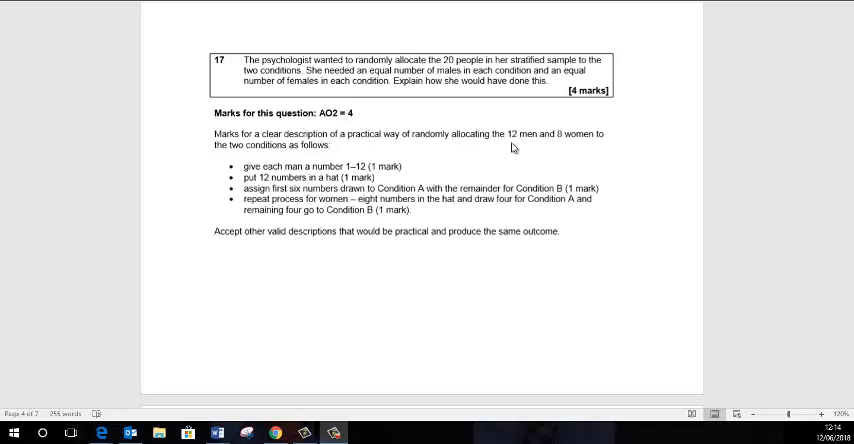
mouse_move(576, 116)
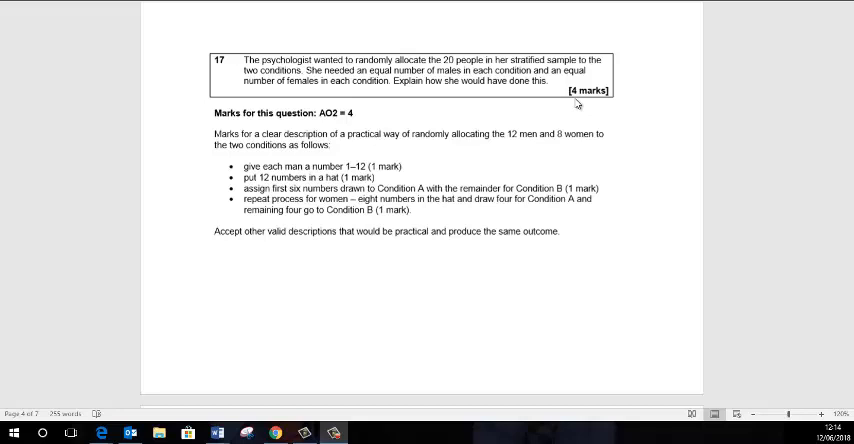
mouse_move(360, 138)
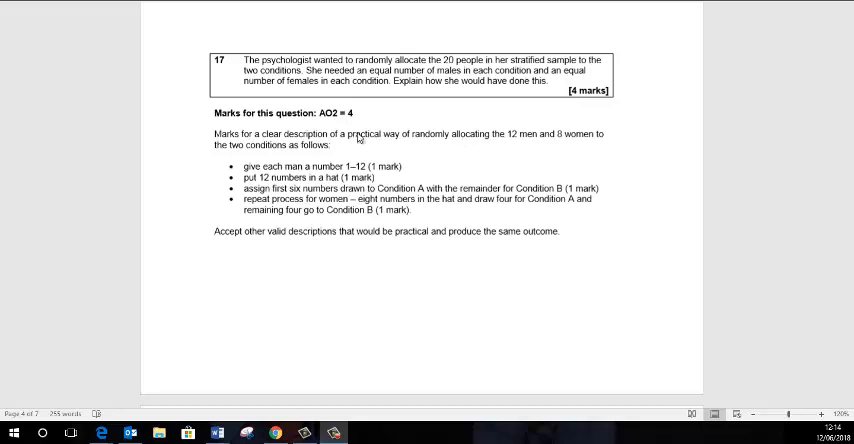
mouse_move(428, 84)
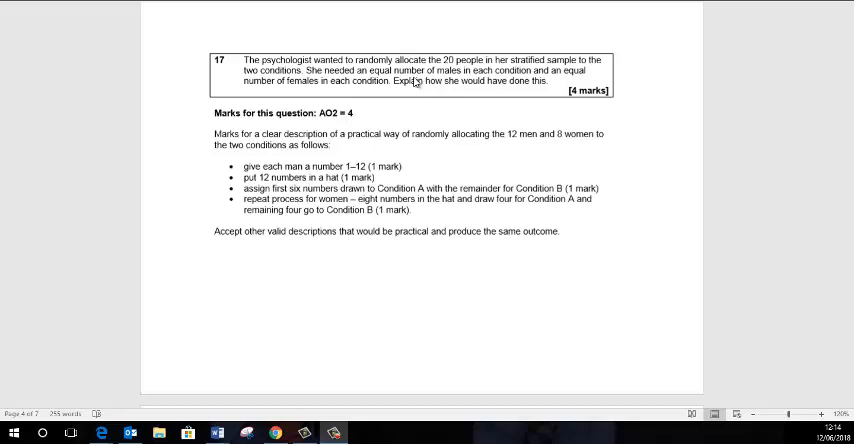
mouse_move(452, 120)
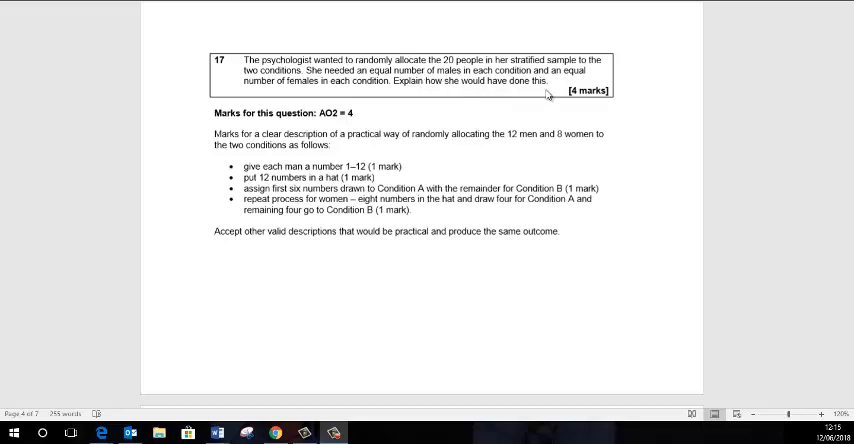
mouse_move(520, 100)
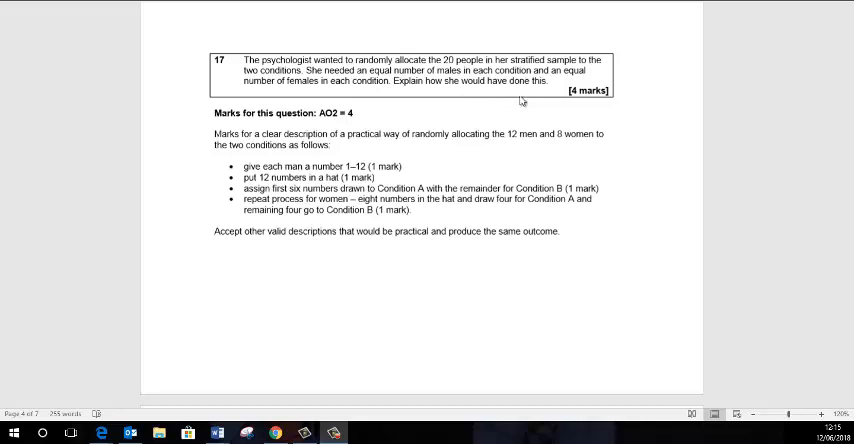
mouse_move(446, 152)
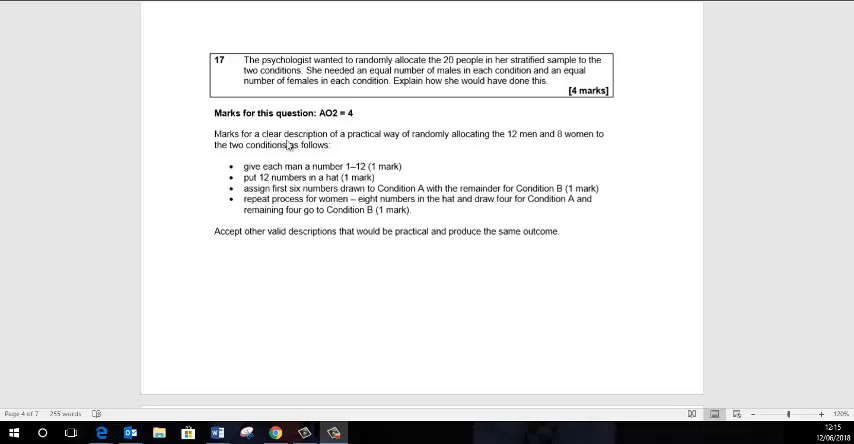
mouse_move(452, 148)
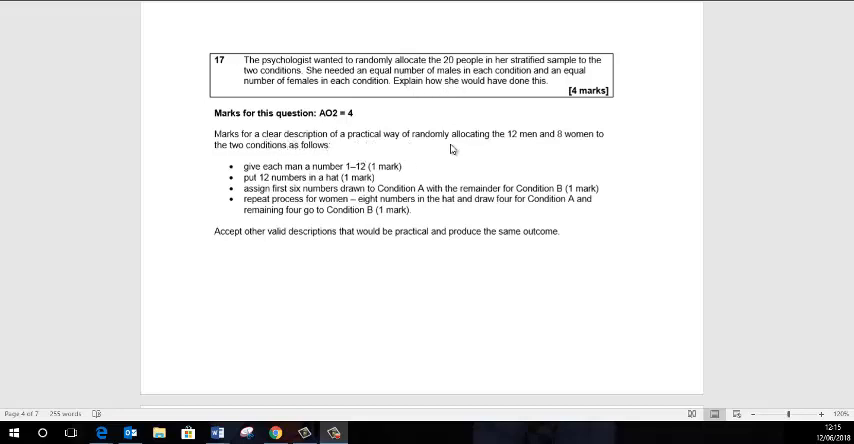
mouse_move(536, 148)
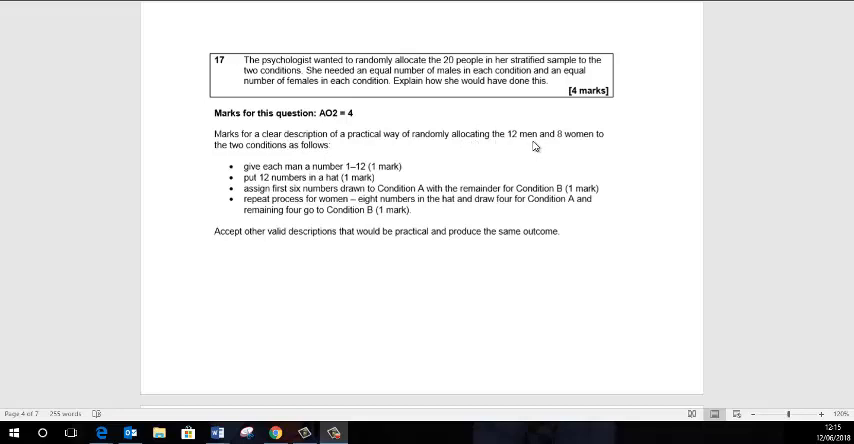
mouse_move(500, 168)
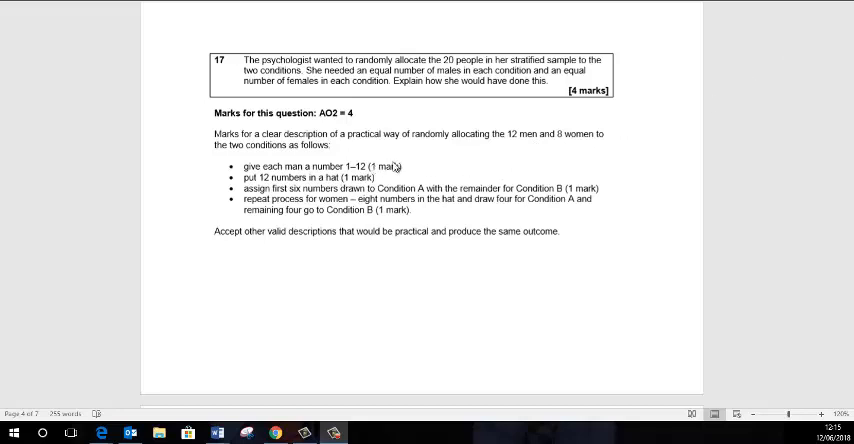
mouse_move(352, 226)
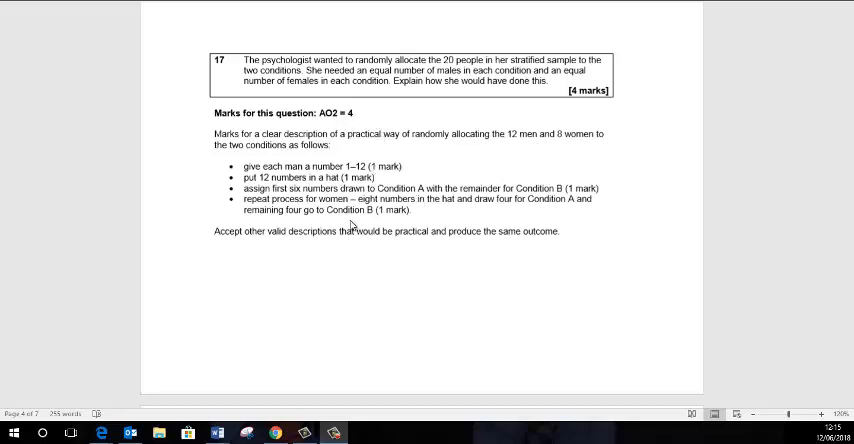
mouse_move(376, 258)
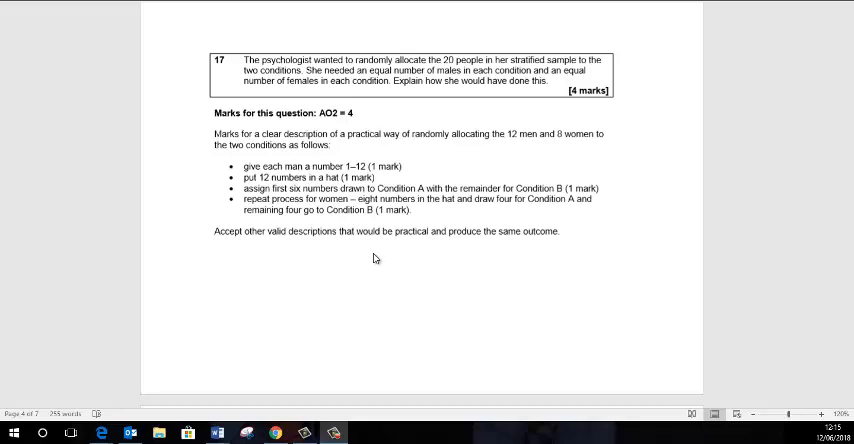
mouse_move(344, 252)
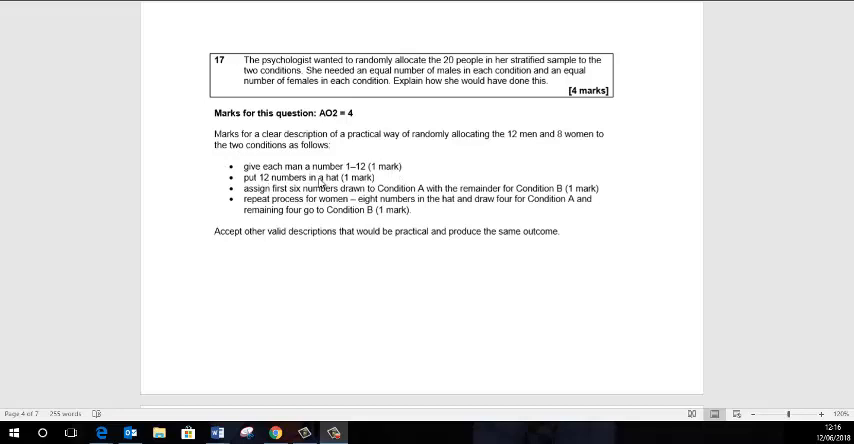
mouse_move(474, 108)
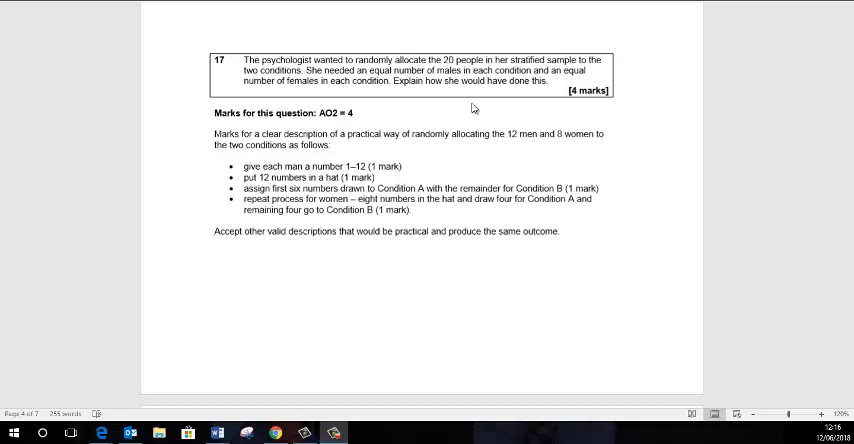
mouse_move(380, 136)
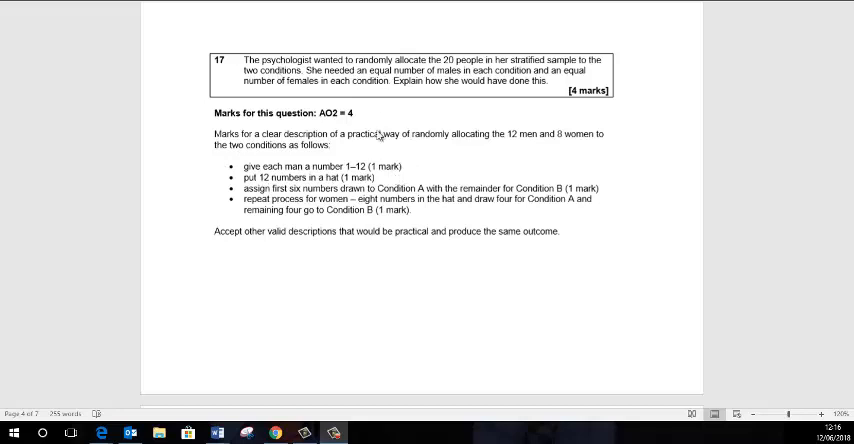
mouse_move(356, 178)
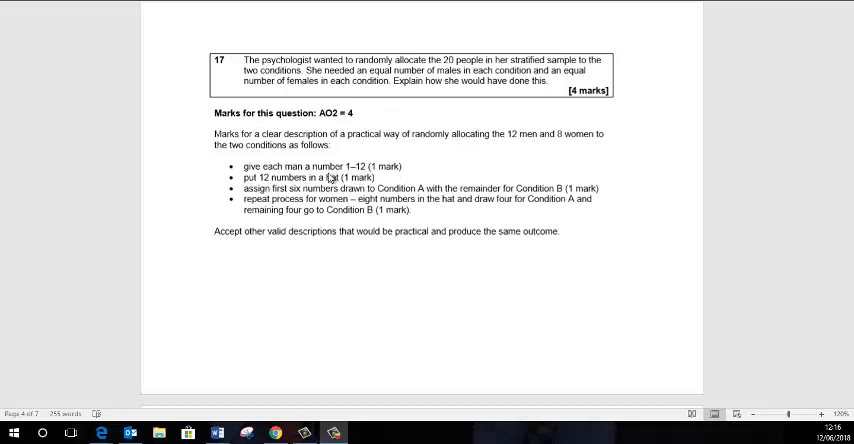
mouse_move(318, 178)
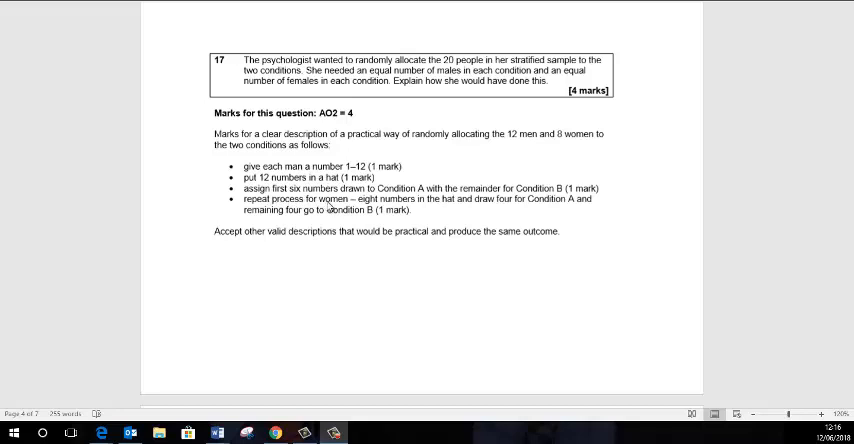
mouse_move(506, 208)
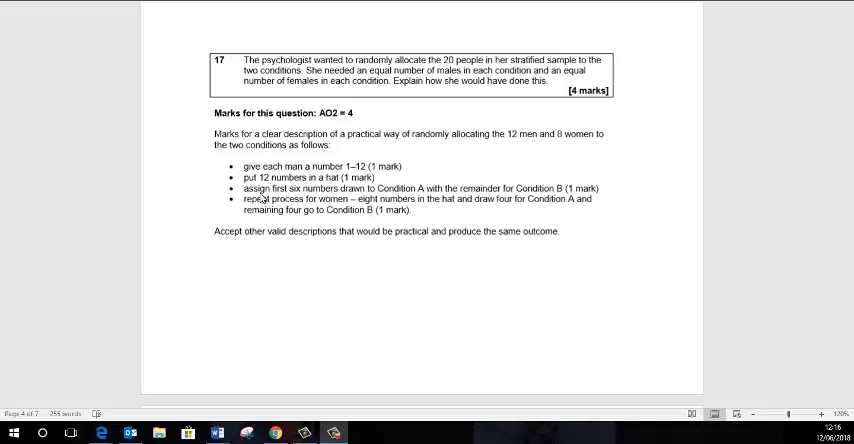
mouse_move(530, 188)
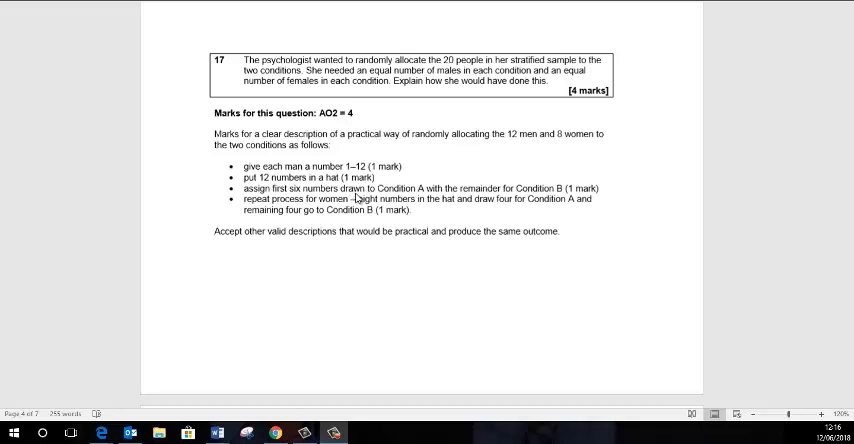
mouse_move(360, 196)
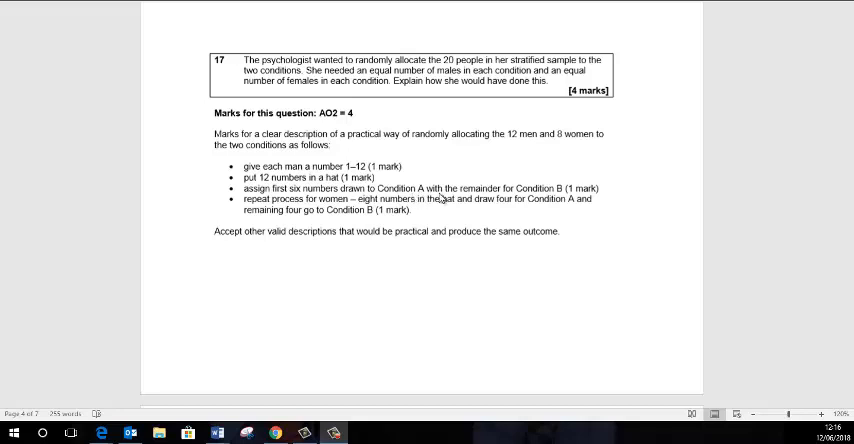
mouse_move(352, 218)
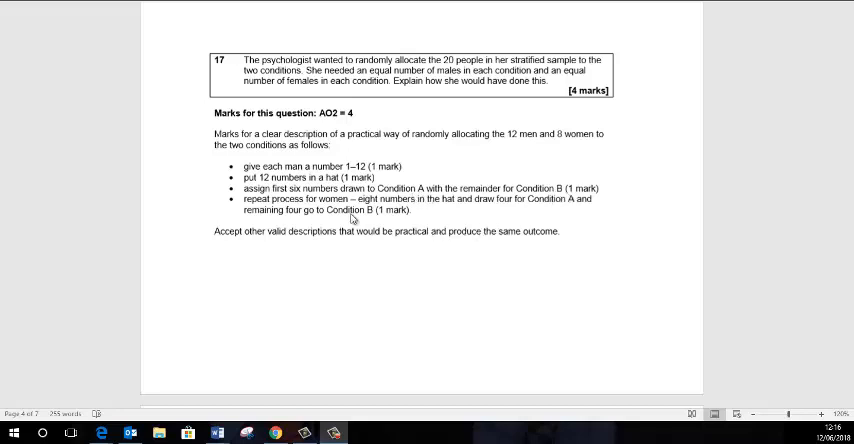
mouse_move(354, 218)
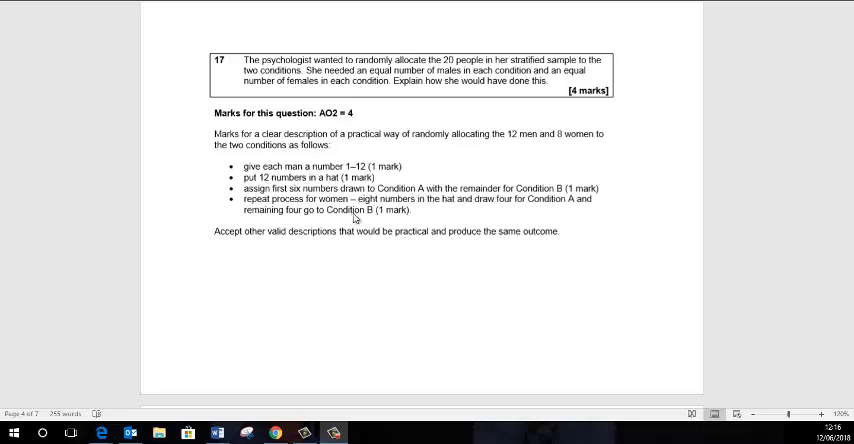
mouse_move(496, 210)
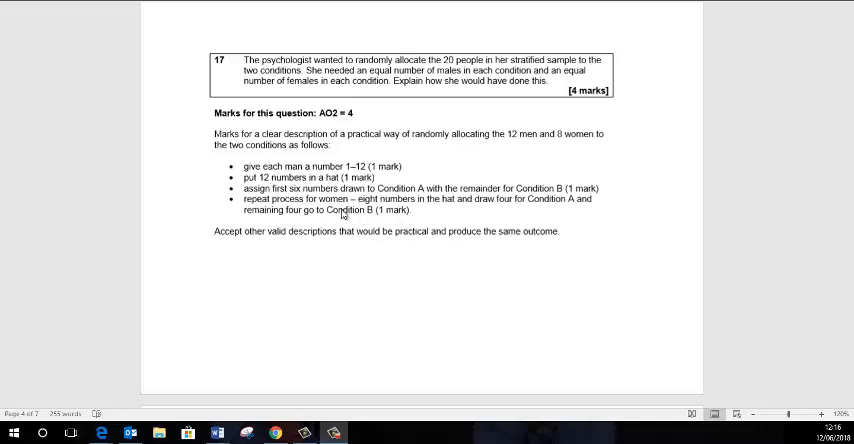
mouse_move(568, 130)
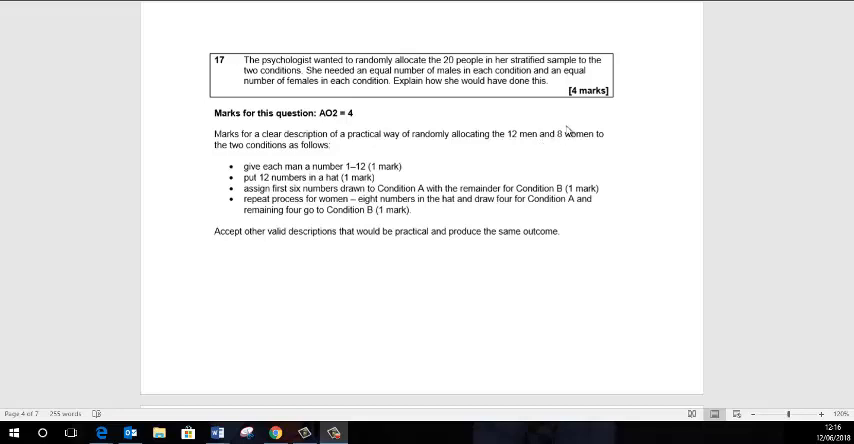
mouse_move(586, 176)
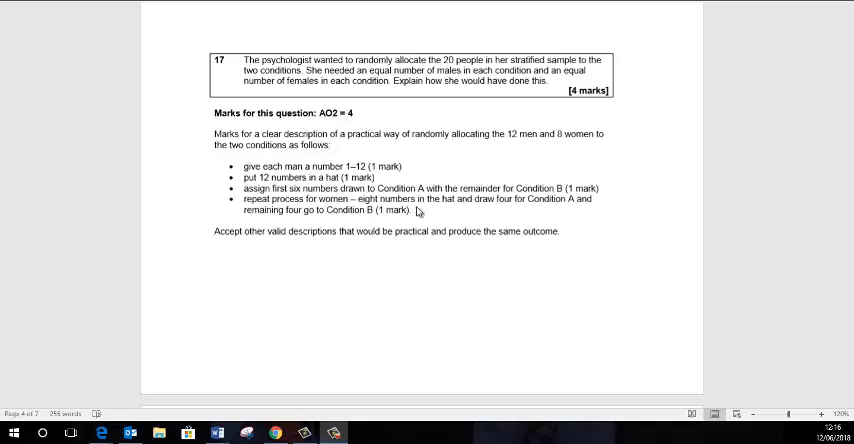
mouse_move(474, 212)
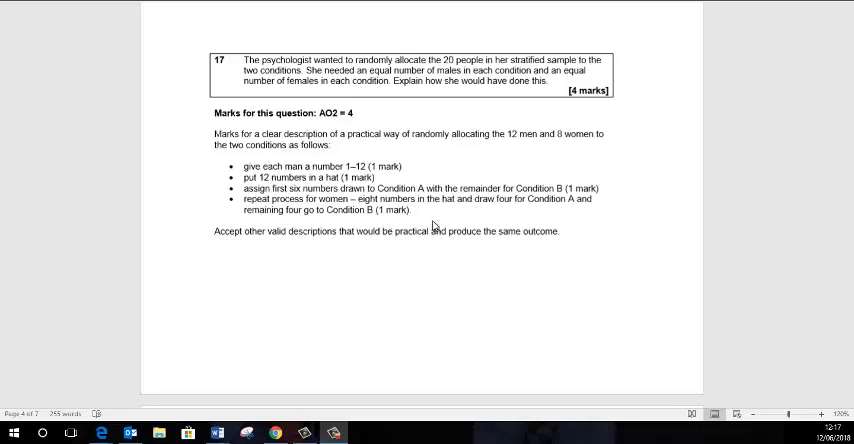
mouse_move(434, 246)
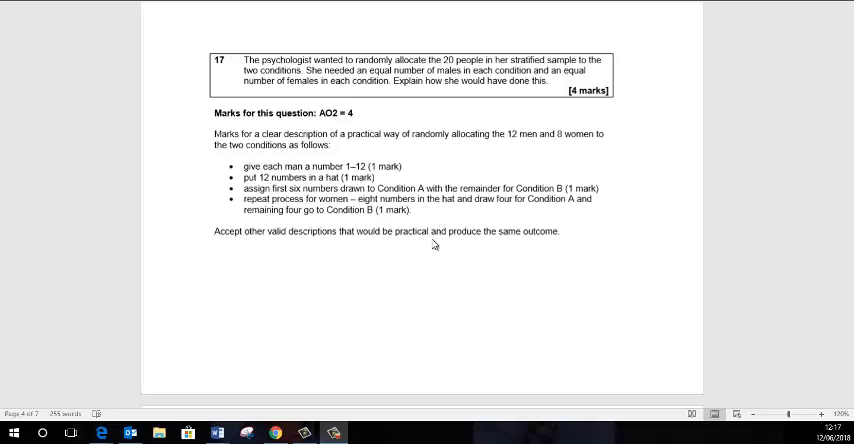
mouse_move(312, 178)
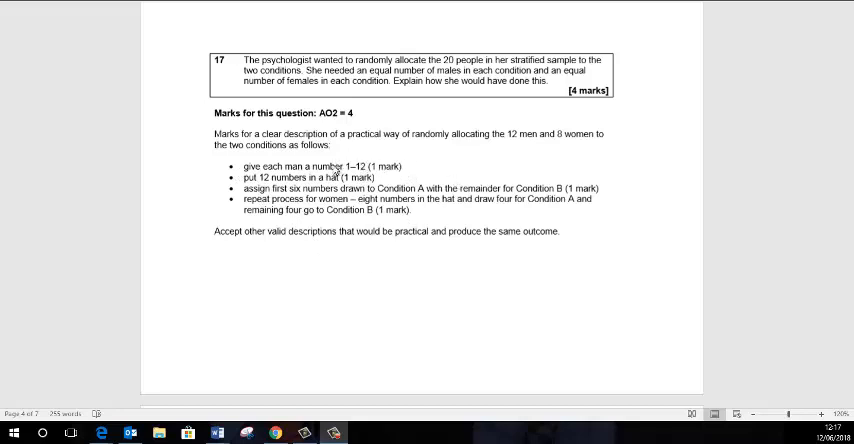
mouse_move(348, 228)
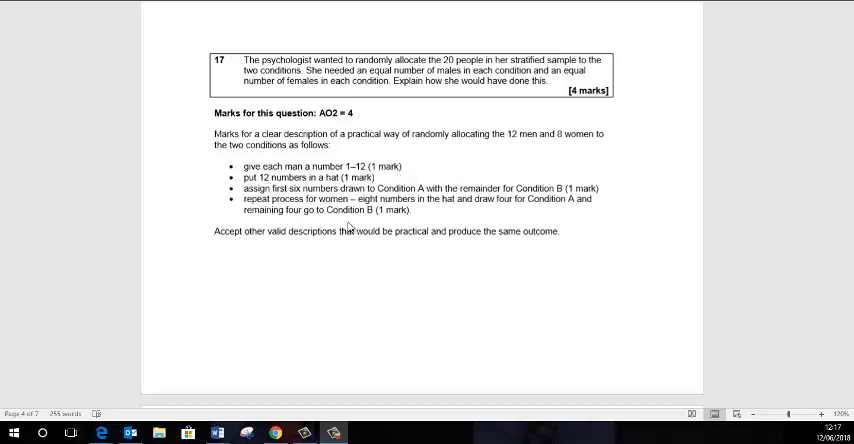
mouse_move(476, 238)
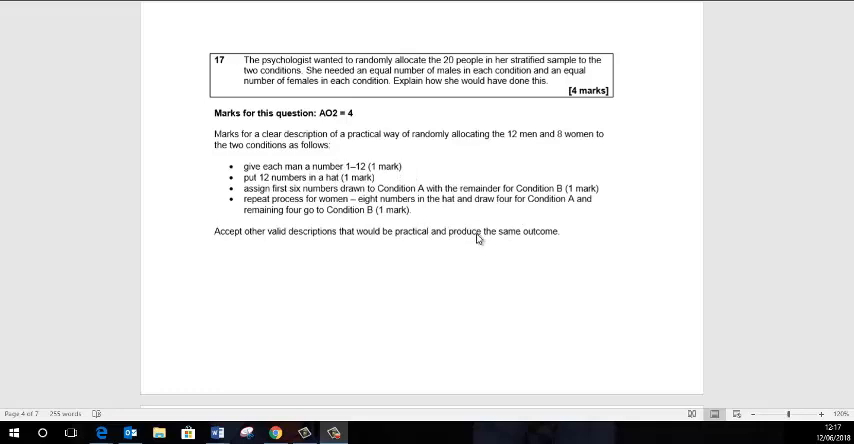
mouse_move(324, 280)
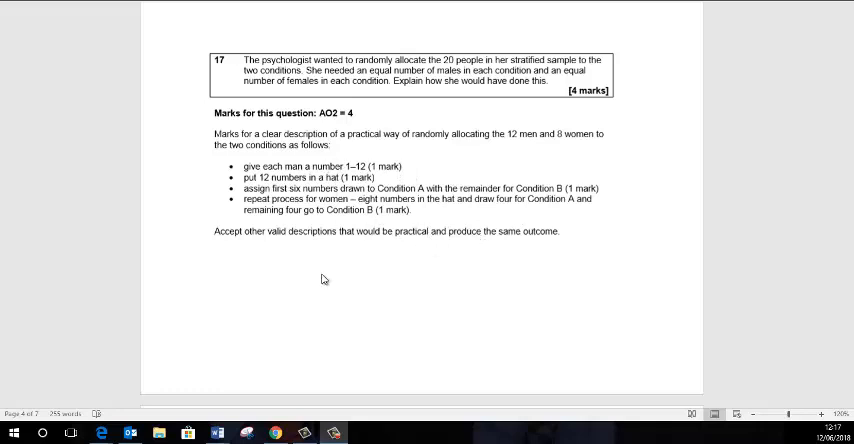
mouse_move(500, 212)
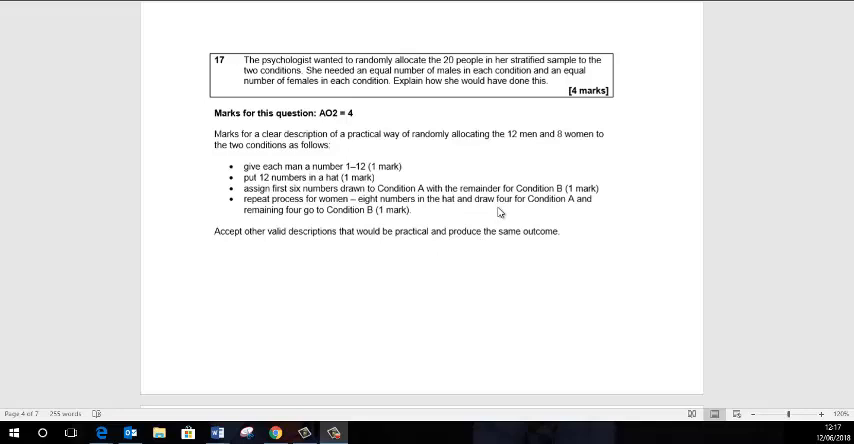
mouse_move(470, 258)
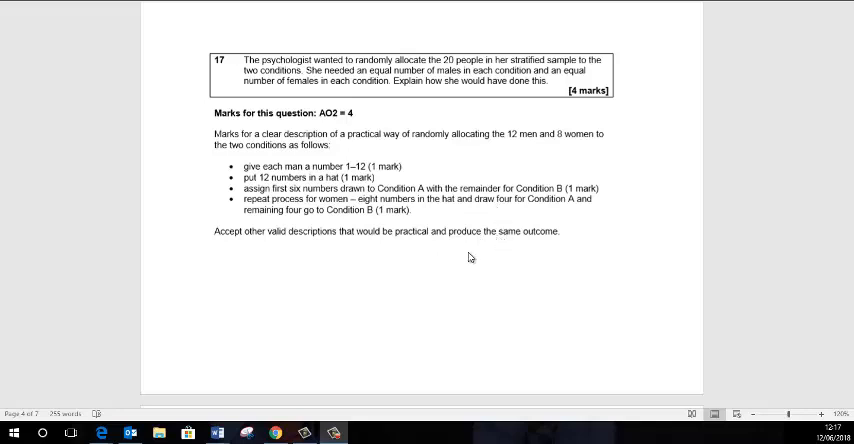
mouse_move(470, 272)
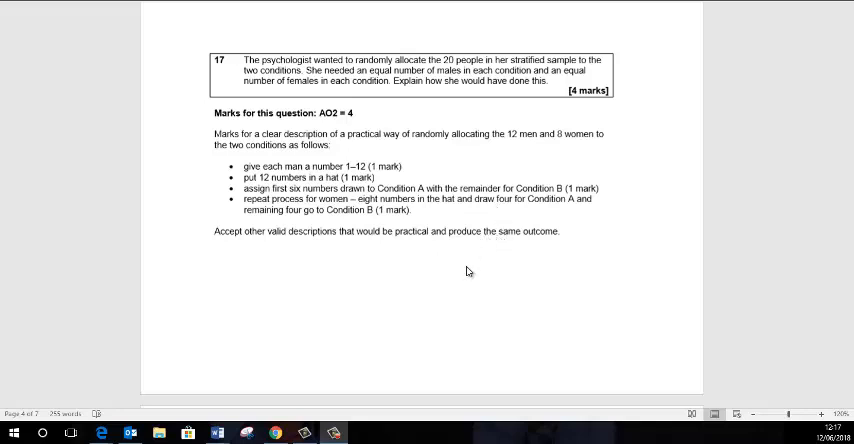
mouse_move(460, 270)
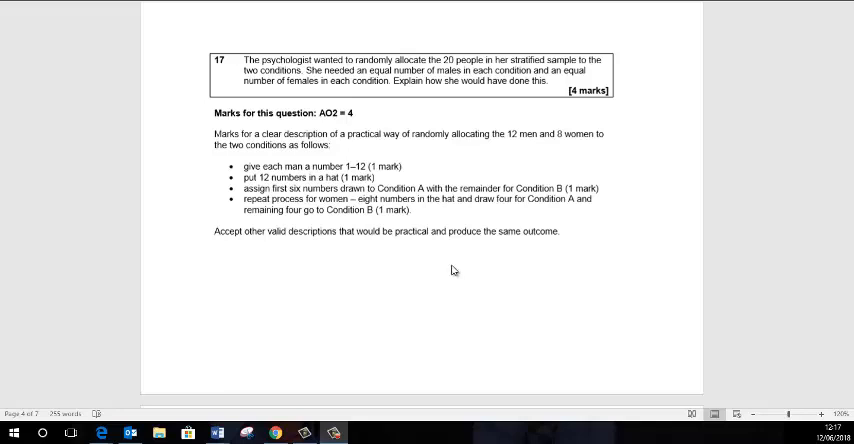
mouse_move(500, 296)
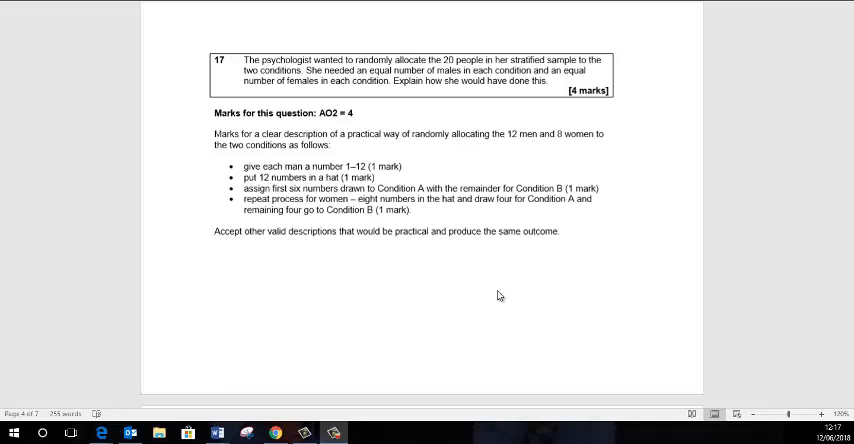
mouse_move(488, 304)
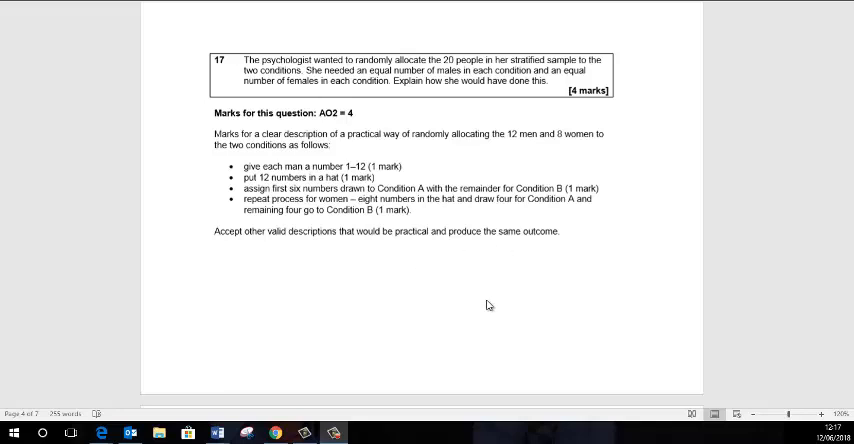